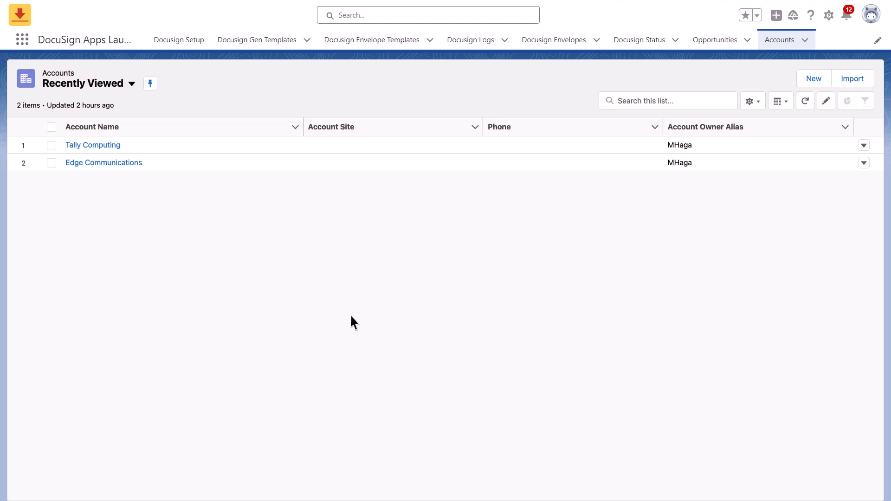
{"action": "mouse_move", "coordinate": [108, 153]}
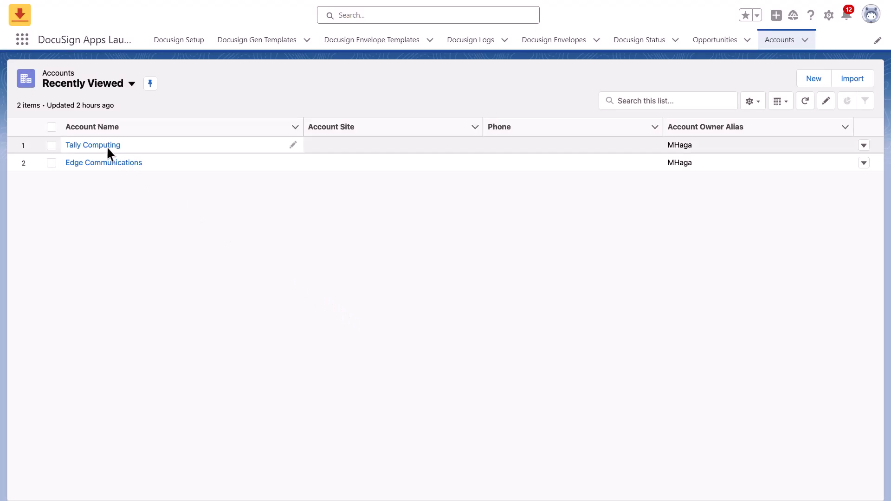
Step: Open the Tally Computing account record from the Accounts list
{"action": "left_click", "coordinate": [92, 145]}
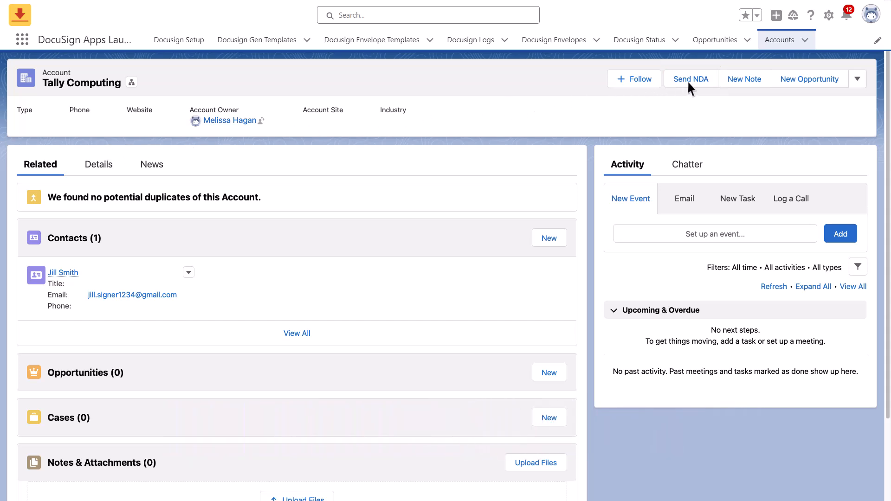
Step: Start the Send NDA flow for Tally Computing with the NDA (Account) document selected
{"action": "left_click", "coordinate": [689, 79]}
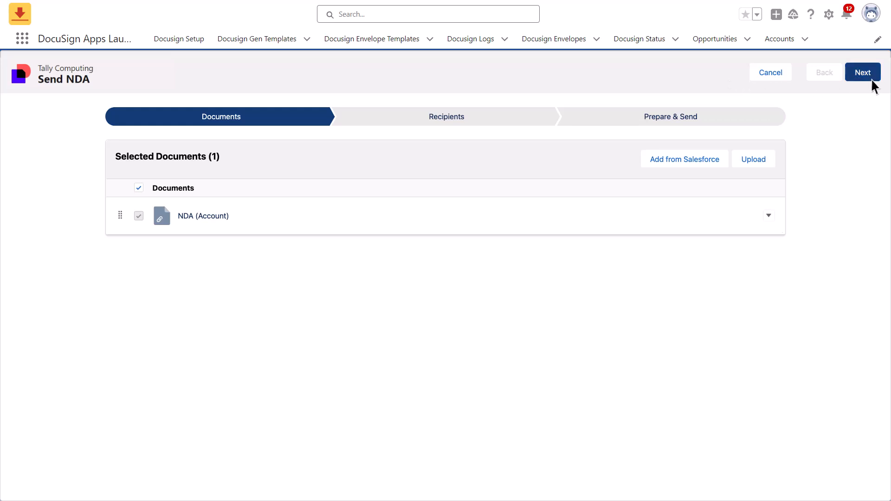
{"action": "left_click", "coordinate": [861, 72]}
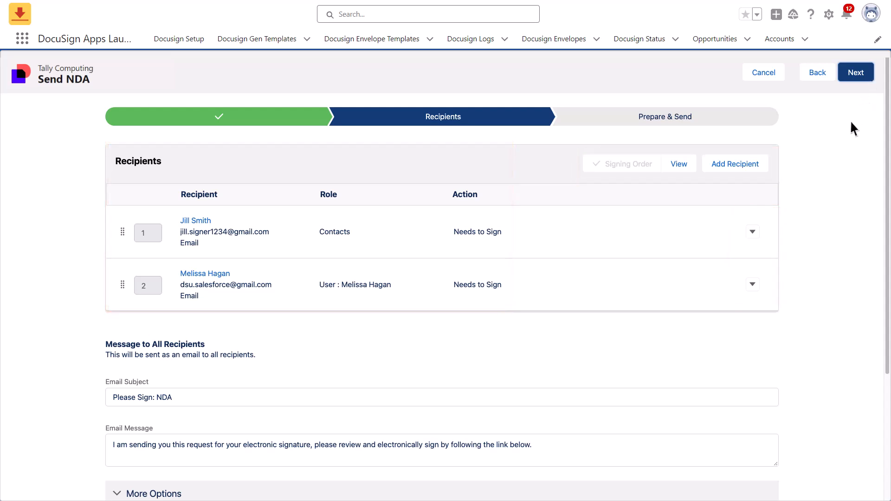
{"action": "scroll", "scroll_direction": "down", "scroll_amount": 3}
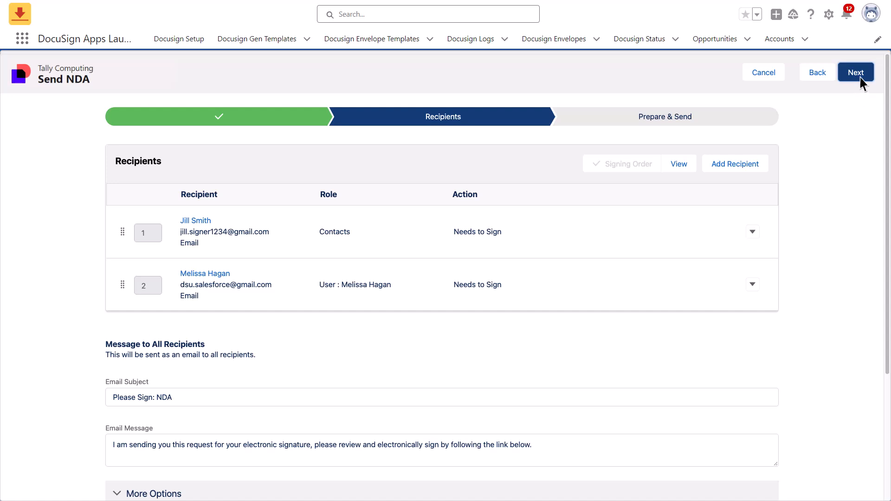
{"action": "left_click", "coordinate": [855, 72]}
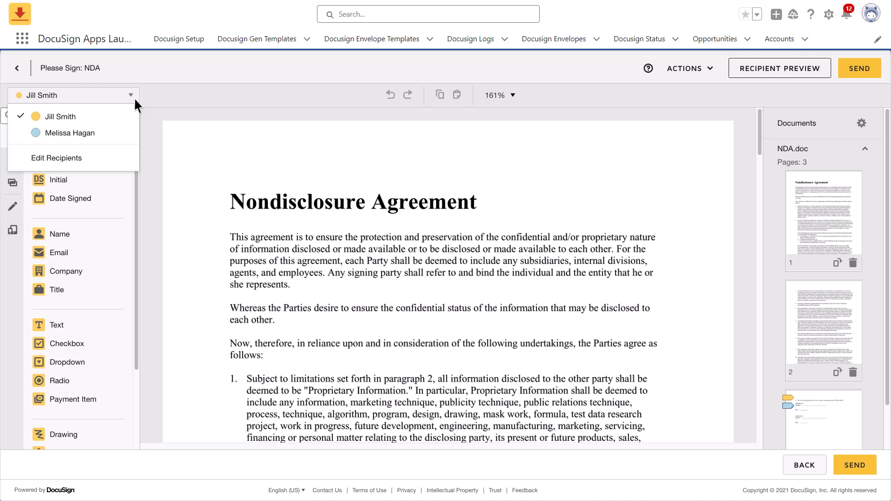
{"action": "left_click", "coordinate": [67, 133]}
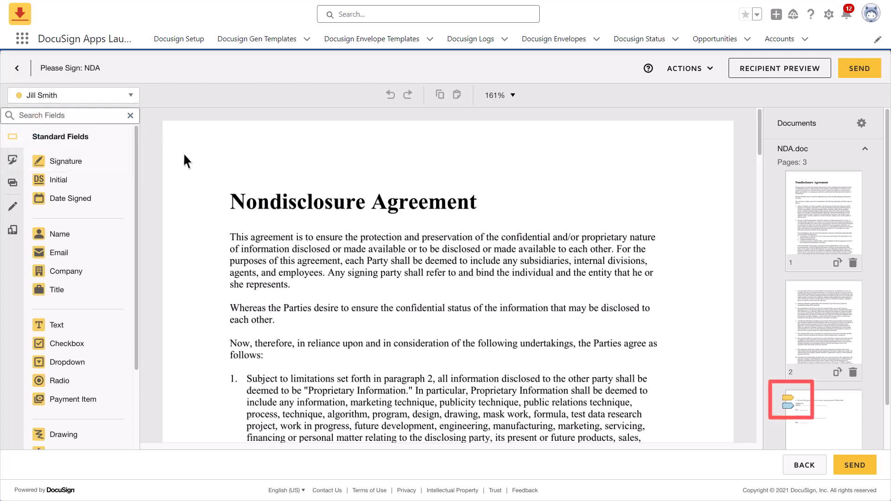
{"action": "scroll", "scroll_direction": "down", "scroll_amount": 3}
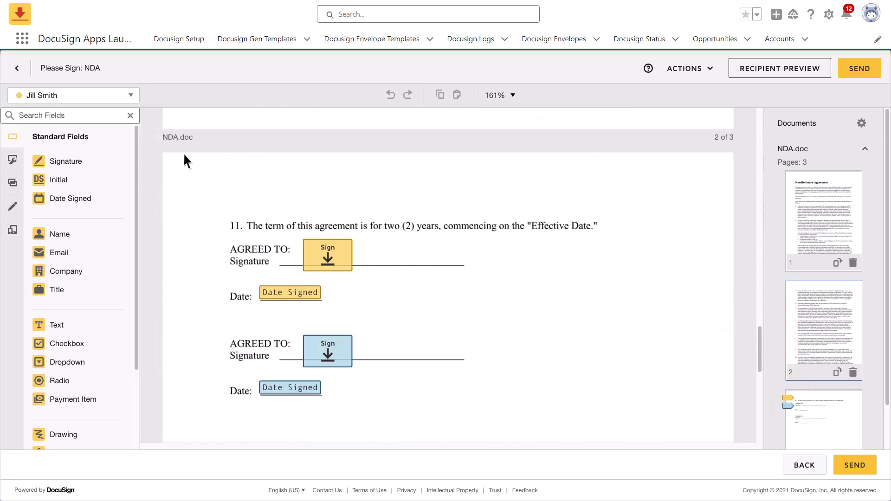
{"action": "scroll", "scroll_direction": "up", "scroll_amount": 3}
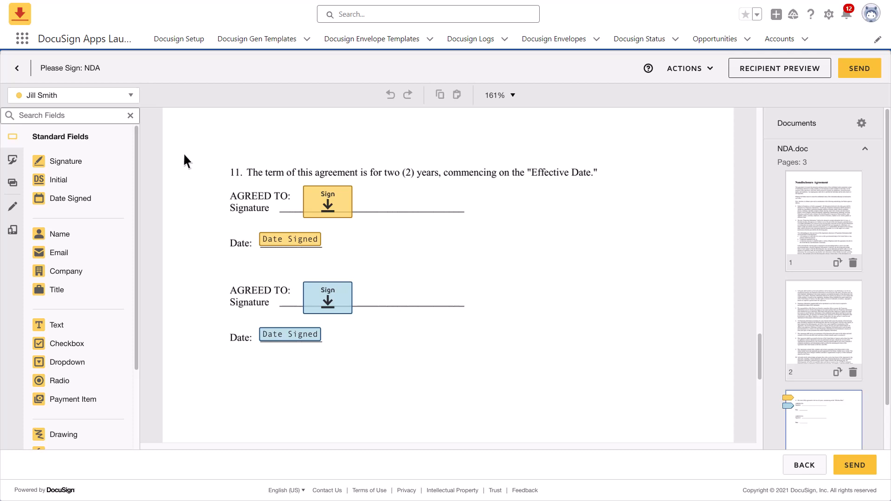
{"action": "mouse_move", "coordinate": [723, 96]}
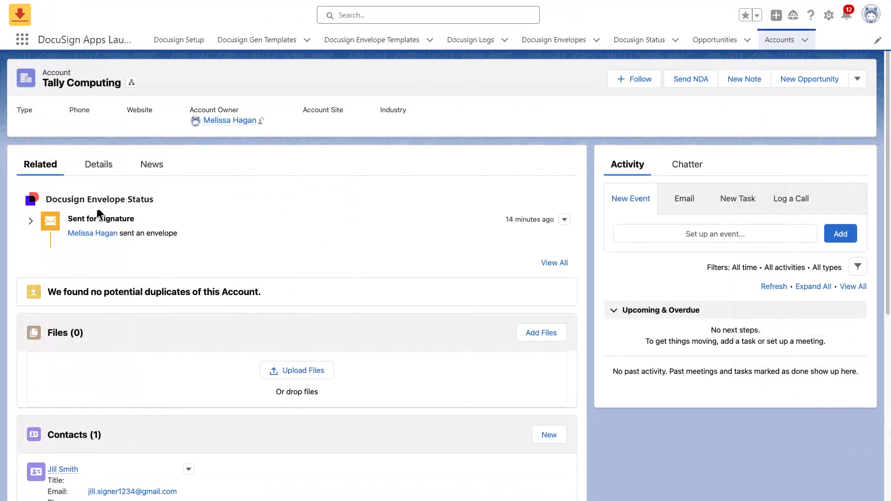
{"action": "left_click", "coordinate": [30, 221]}
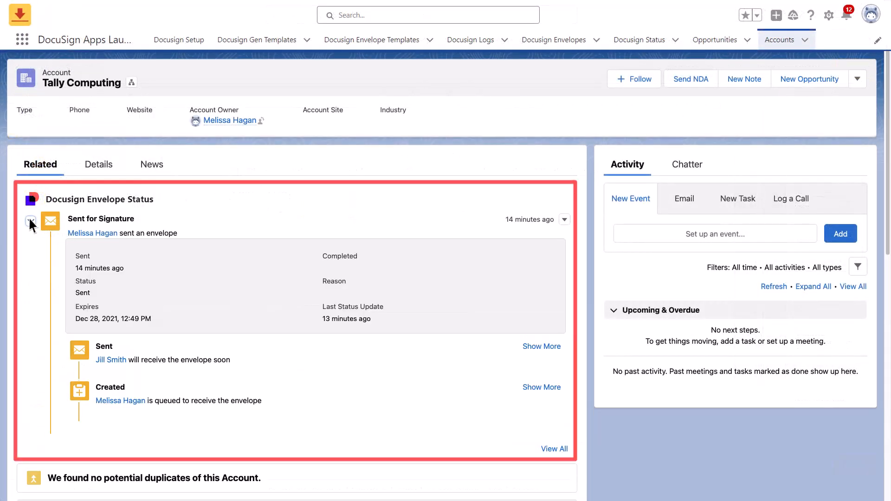